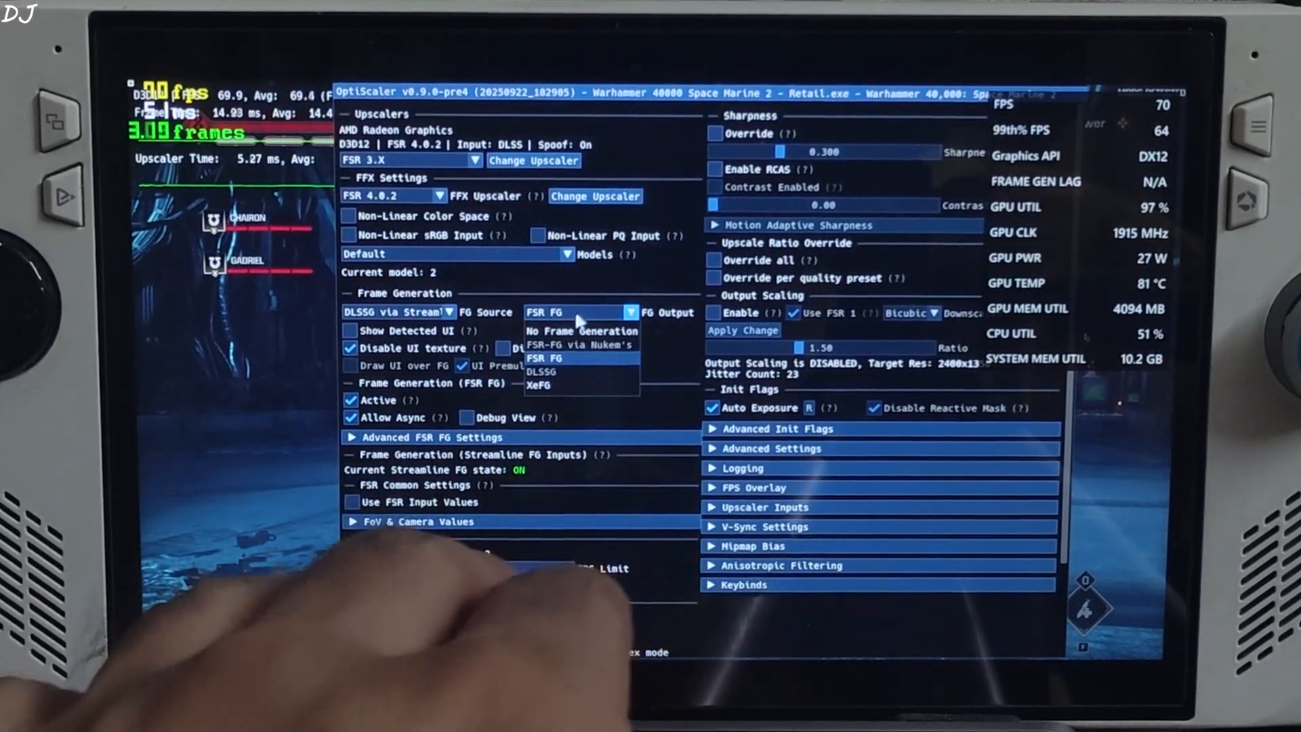
- Set FG Output to XeFG, disable FSR FG Active, and save the INI
click(538, 384)
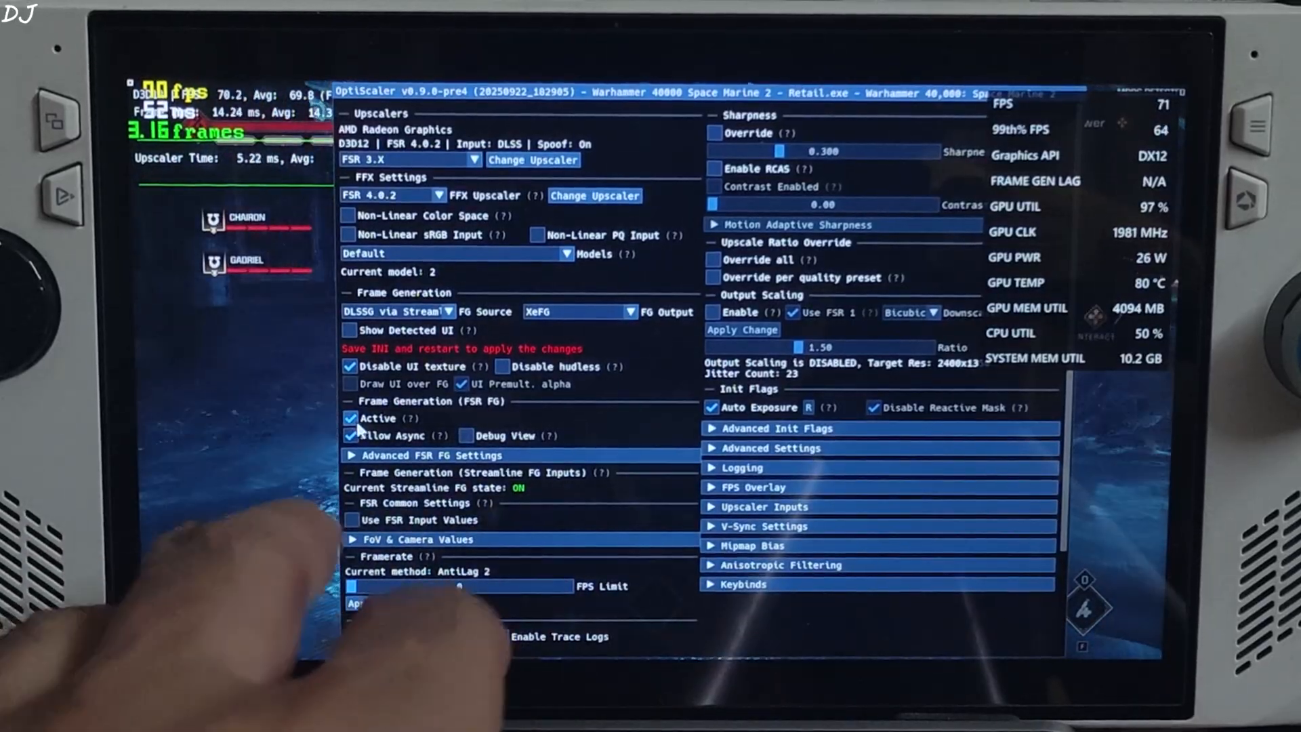
click(351, 418)
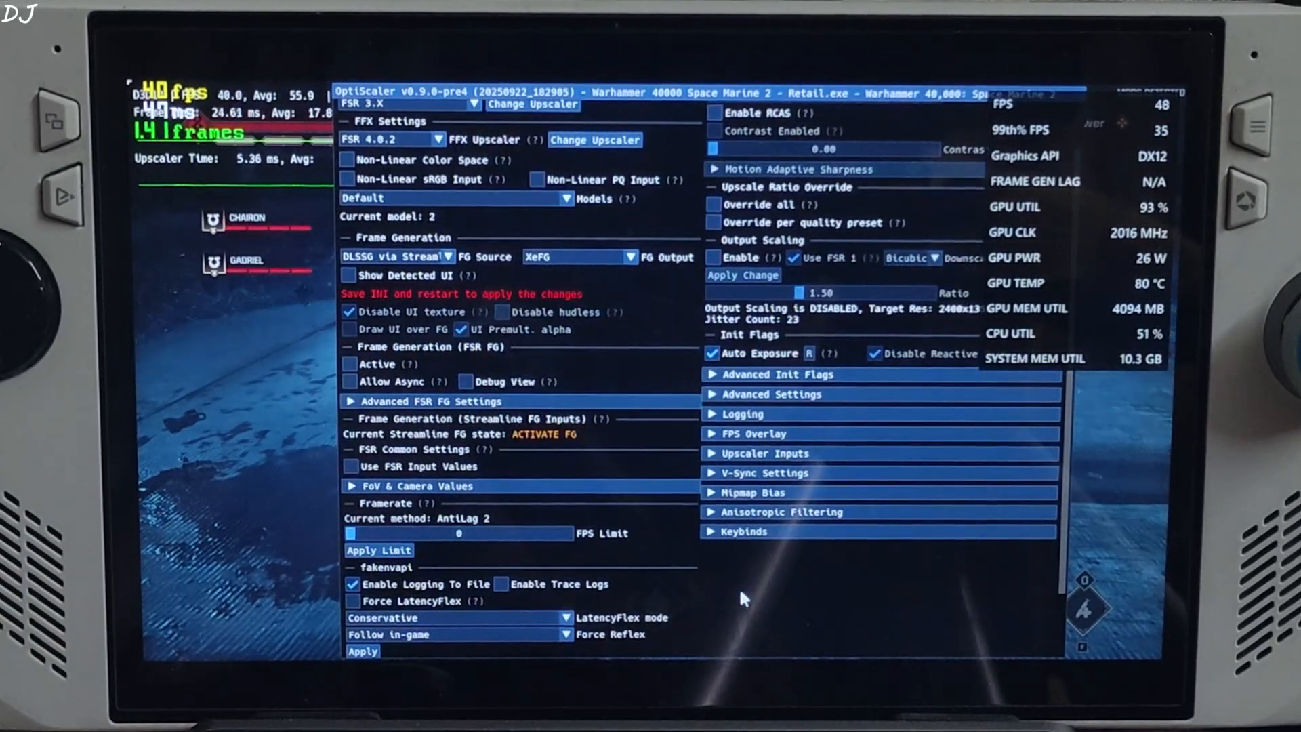
scroll(down, 3)
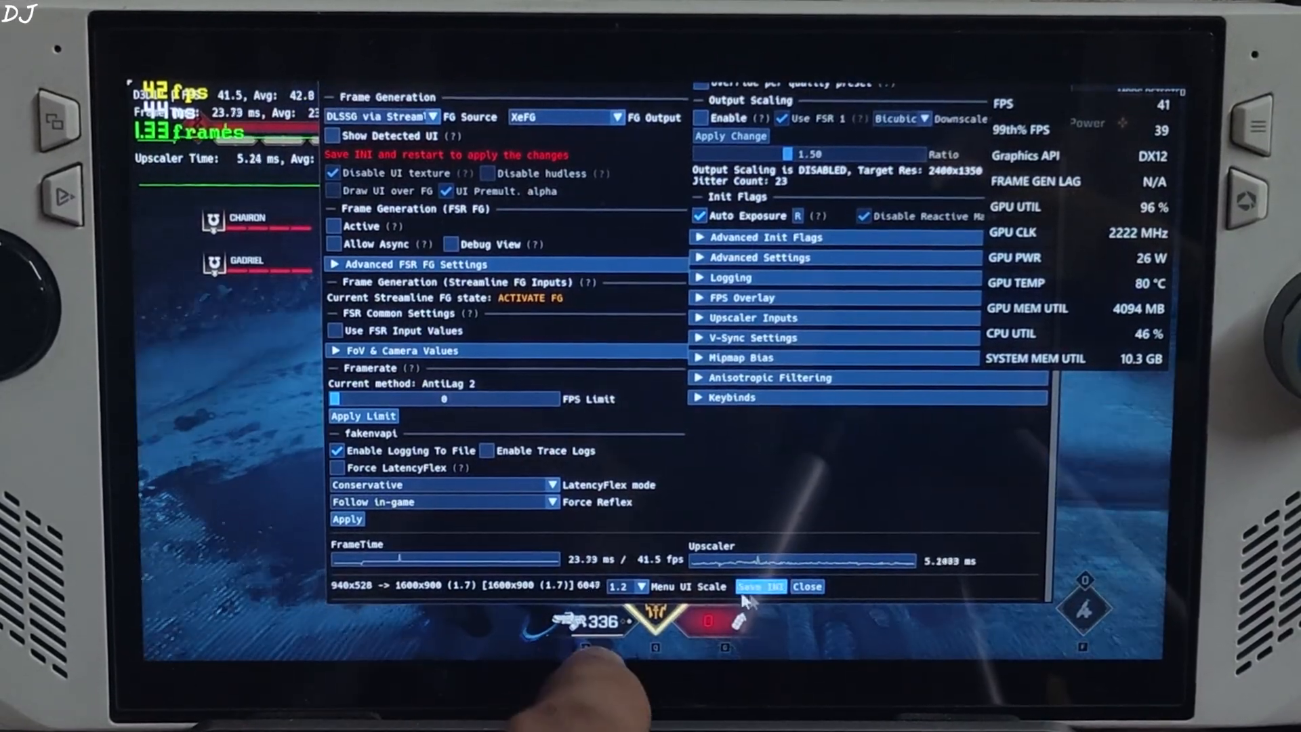
click(805, 586)
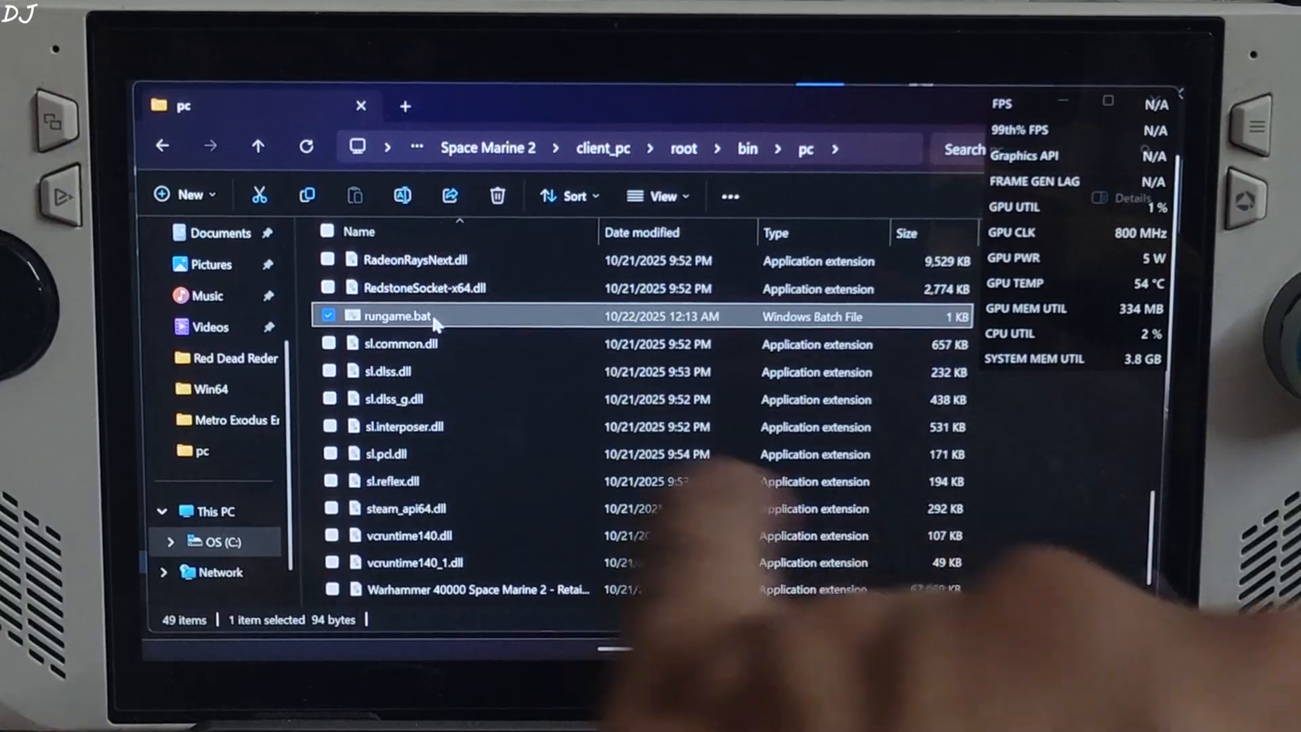
- Launch Space Marine 2 by running rungame.bat from the bin\pc folder
double_click(401, 315)
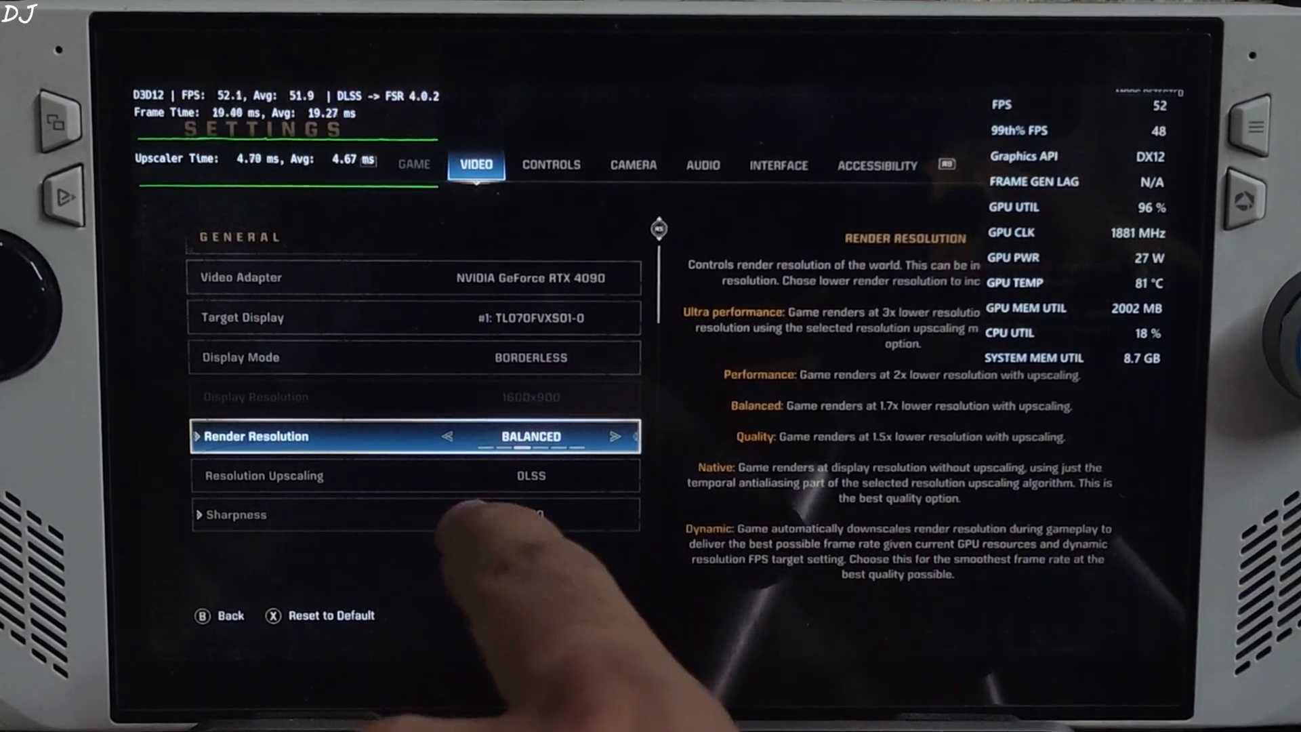
scroll(down, 3)
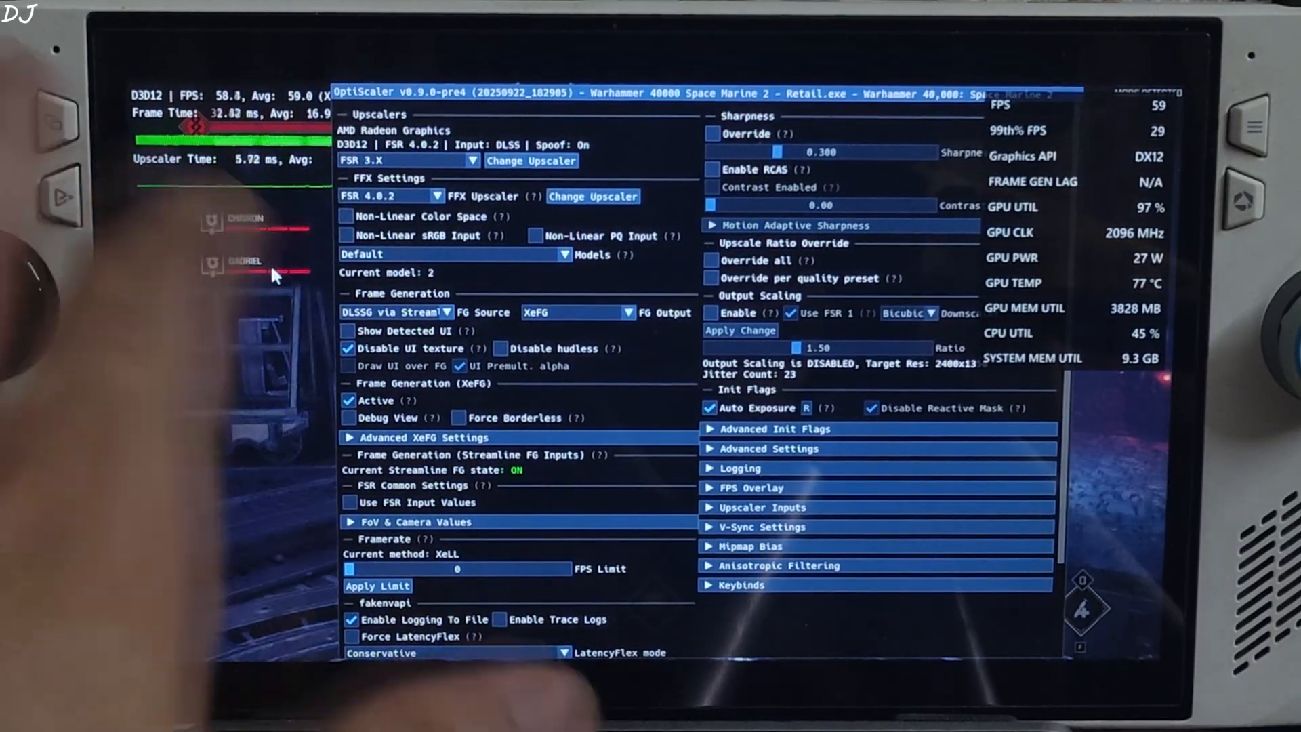
- Confirm XeFG is active in the OptiScaler overlay and save it to the INI
click(350, 416)
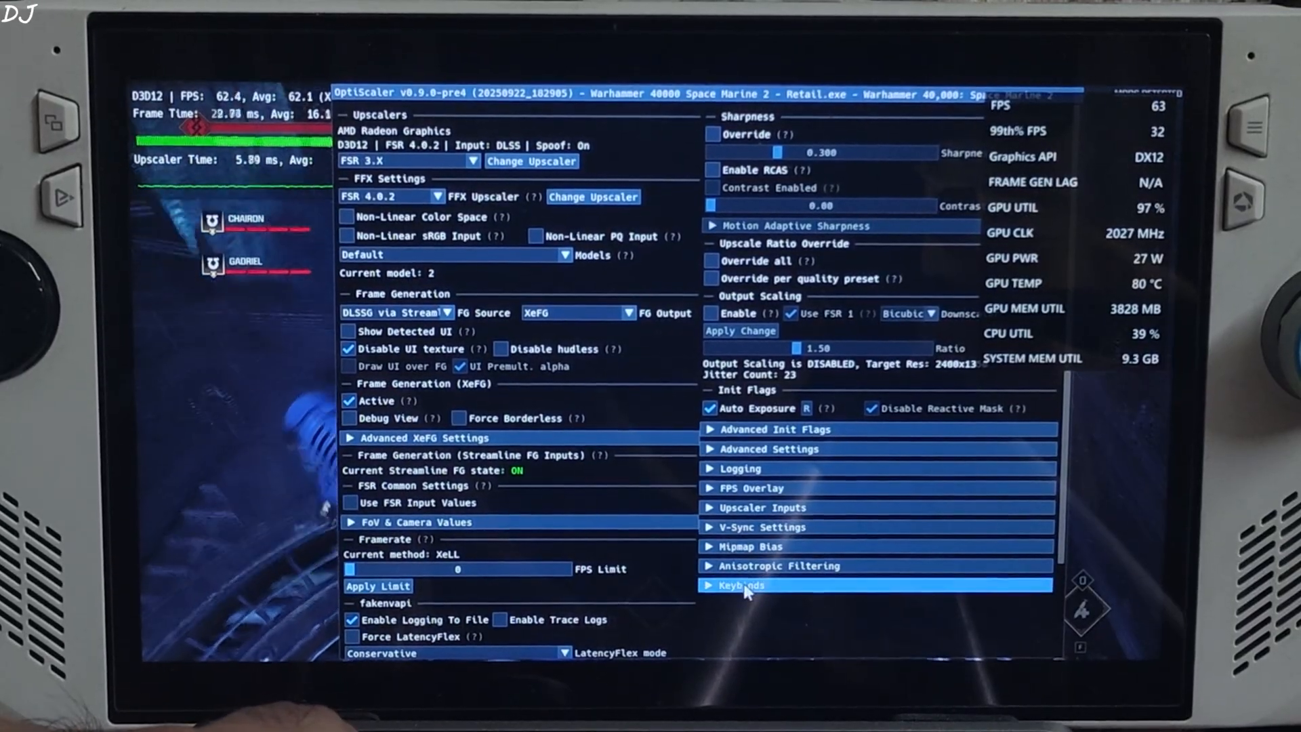
scroll(down, 3)
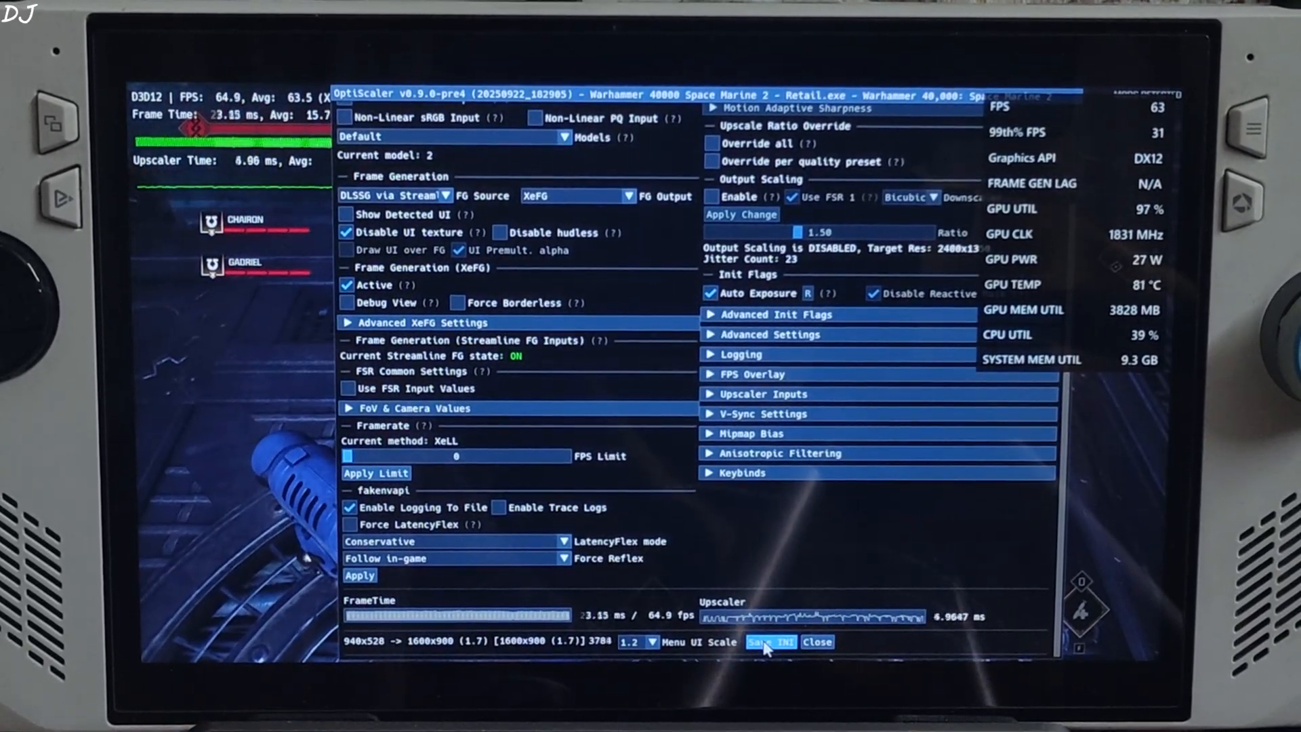
click(817, 642)
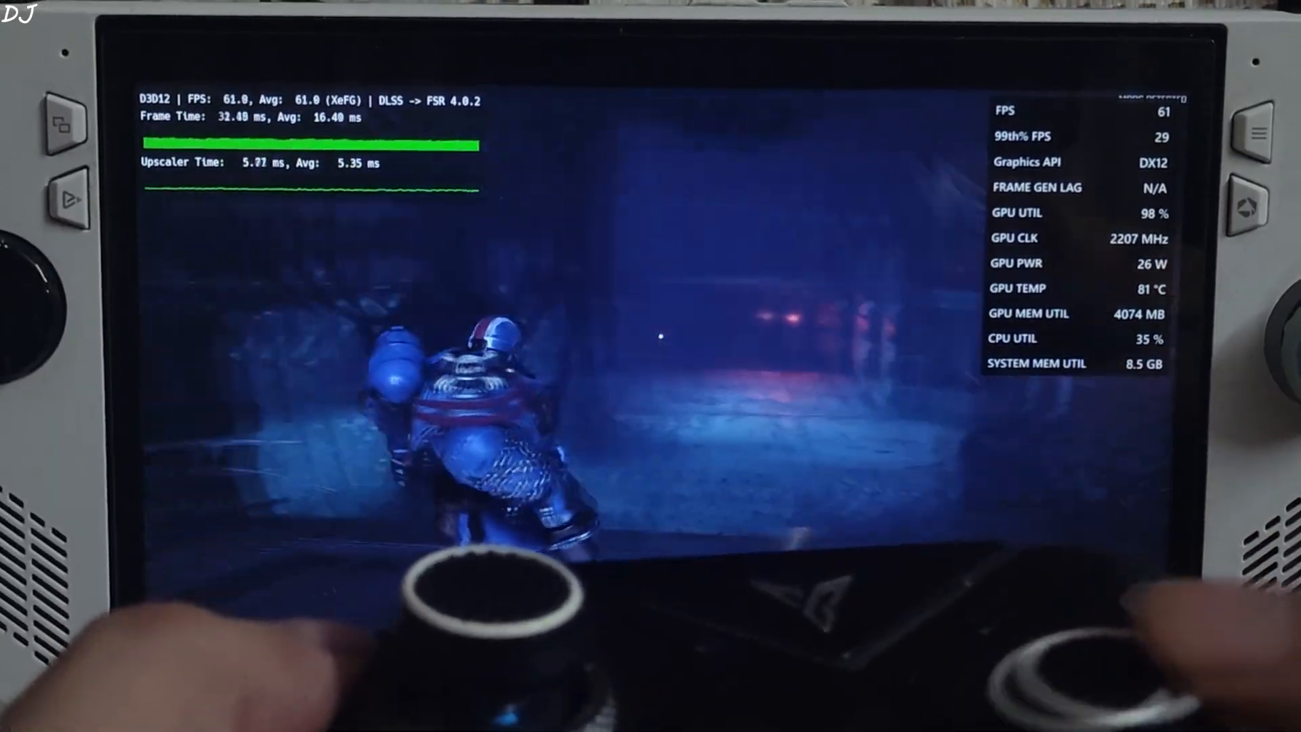